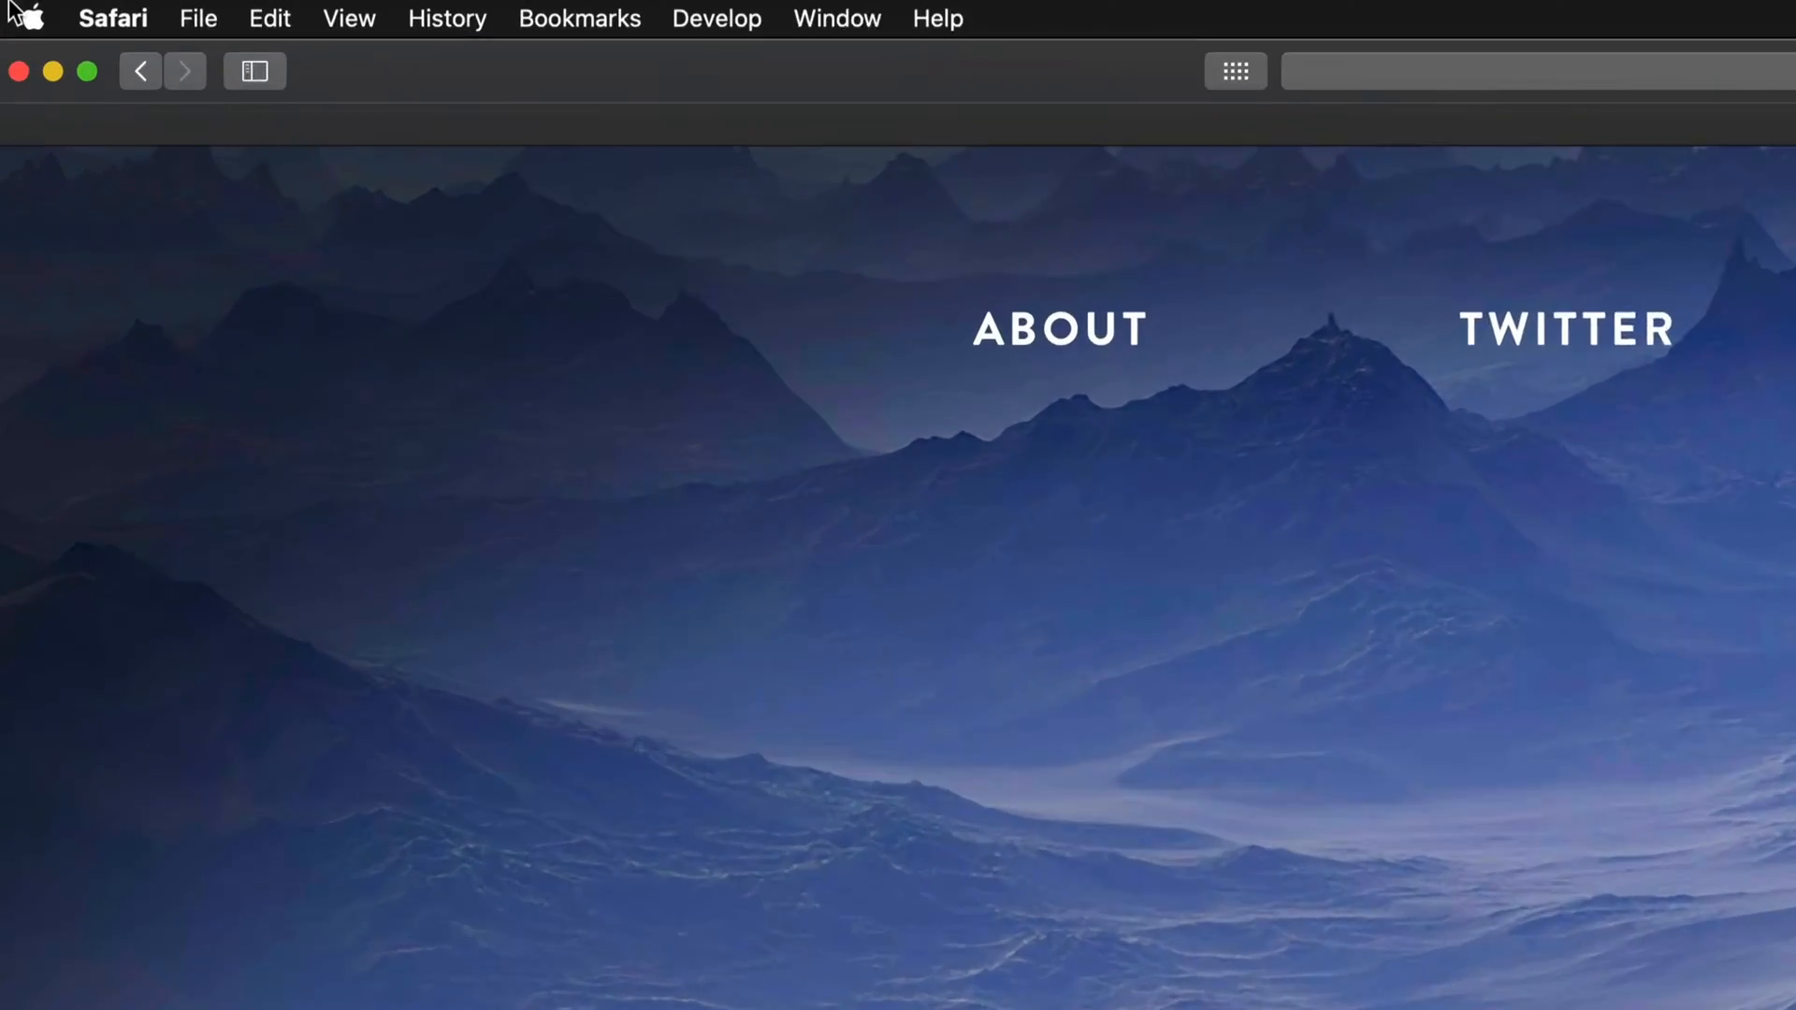
# - Open the Apple menu to see the System Preferences '1 update' badge
pyautogui.click(25, 19)
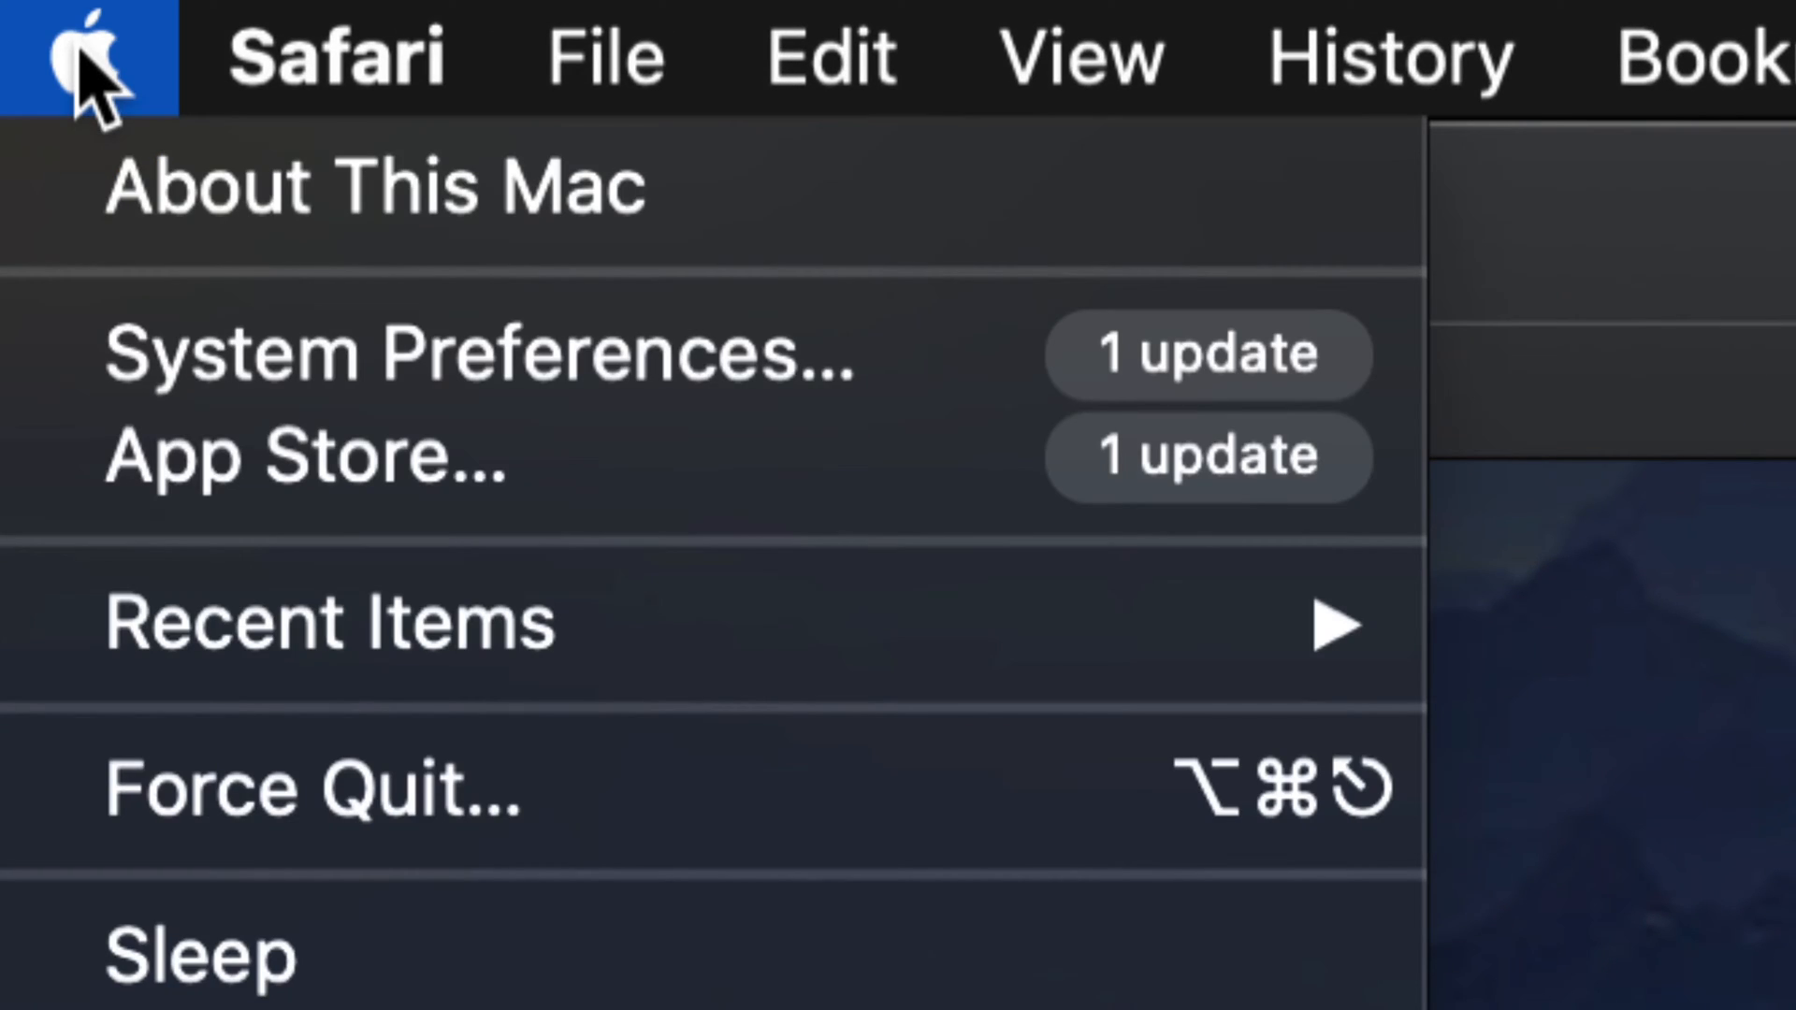
pyautogui.moveTo(441, 355)
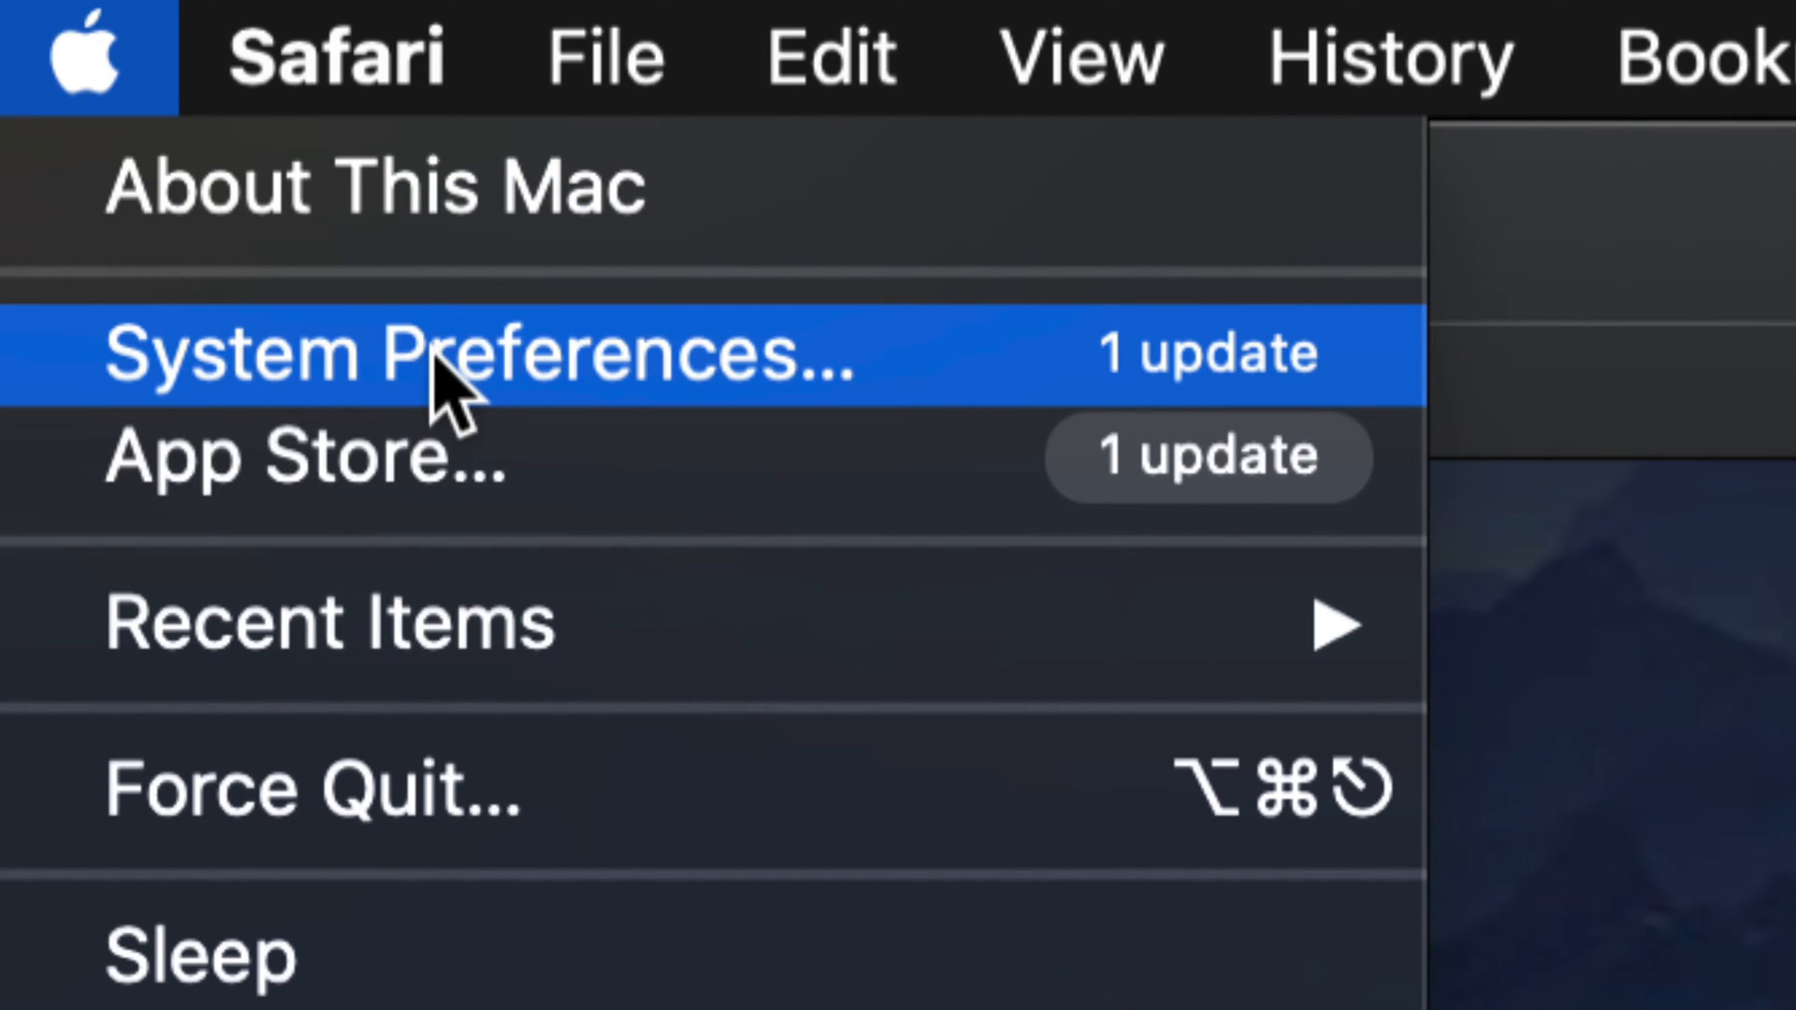
pyautogui.moveTo(493, 455)
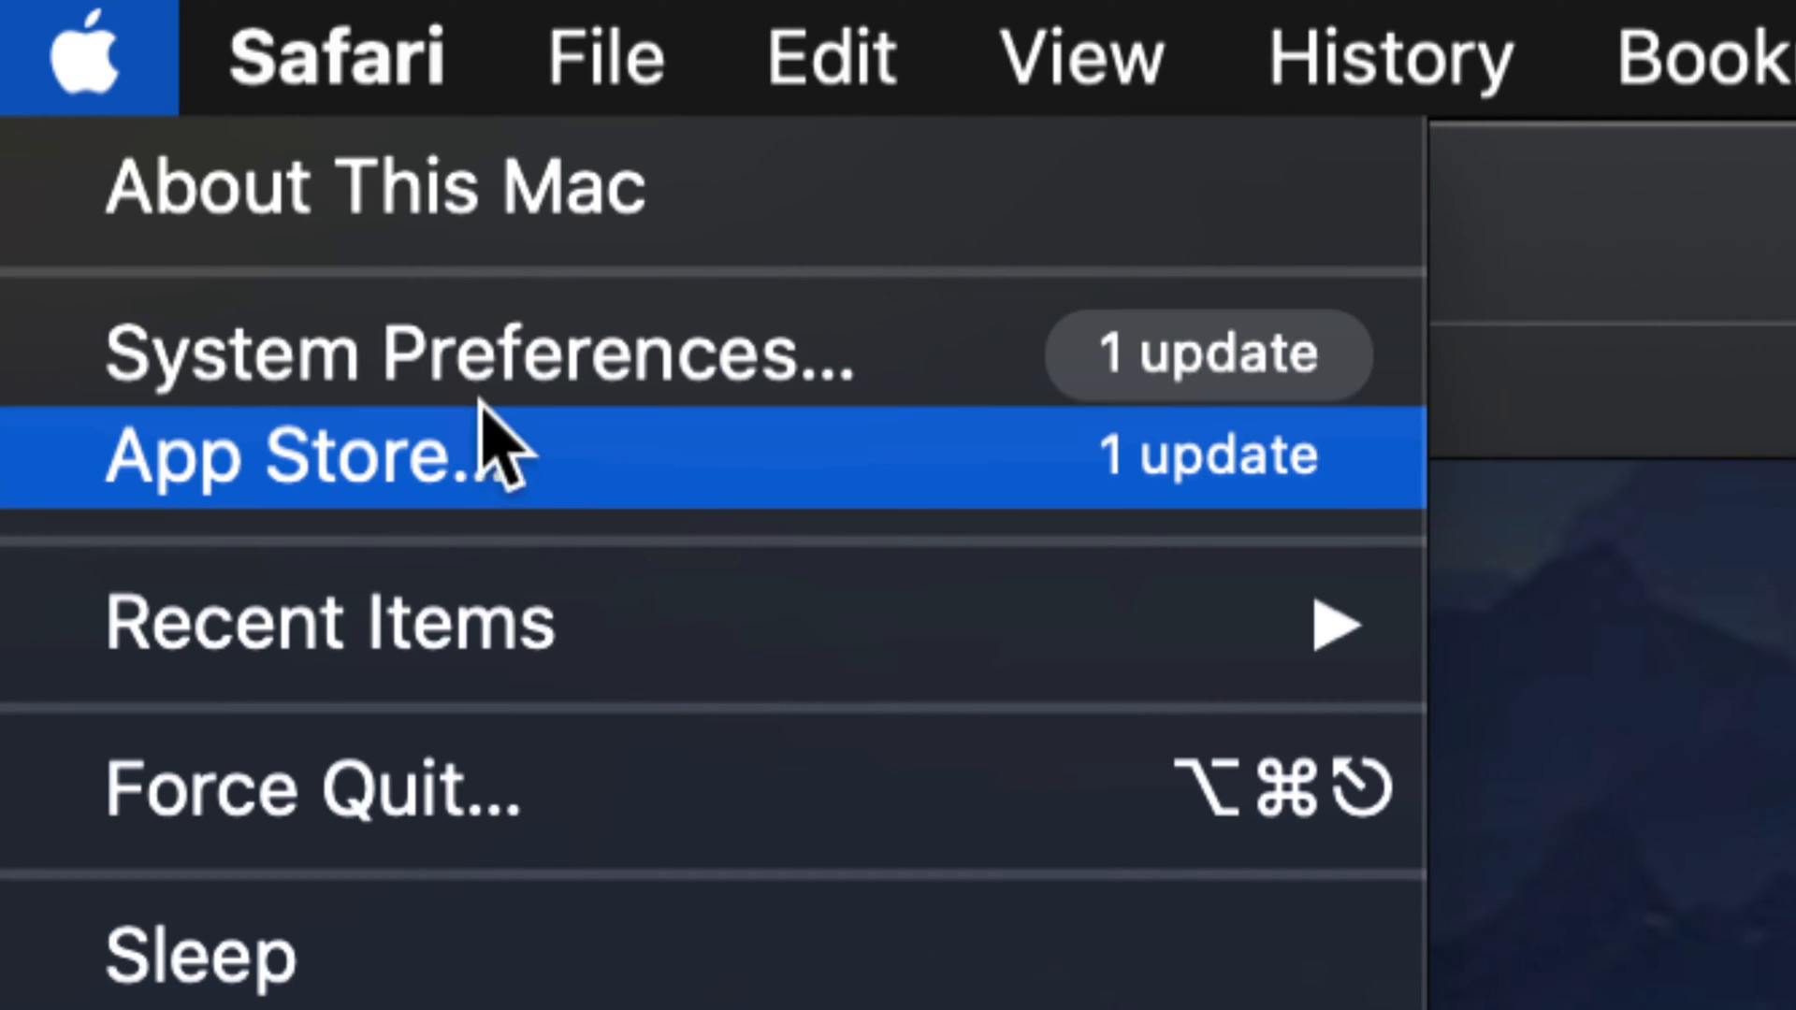
pyautogui.moveTo(567, 504)
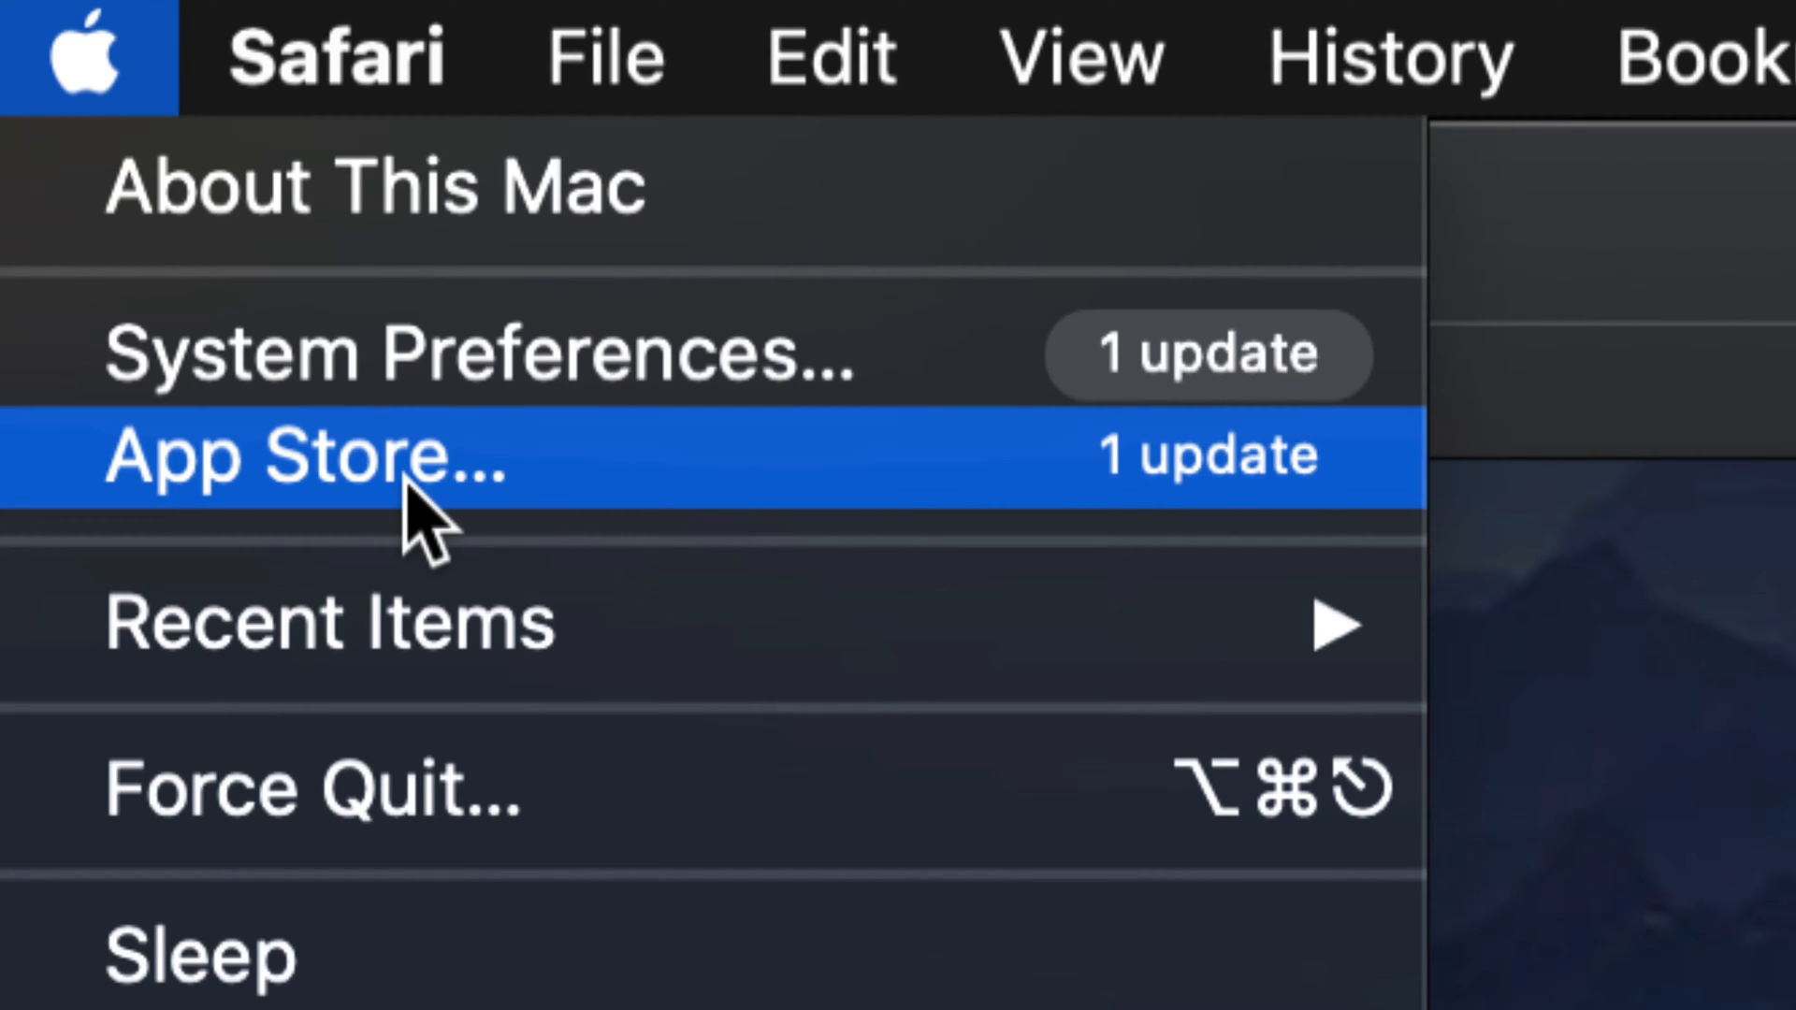
pyautogui.moveTo(469, 367)
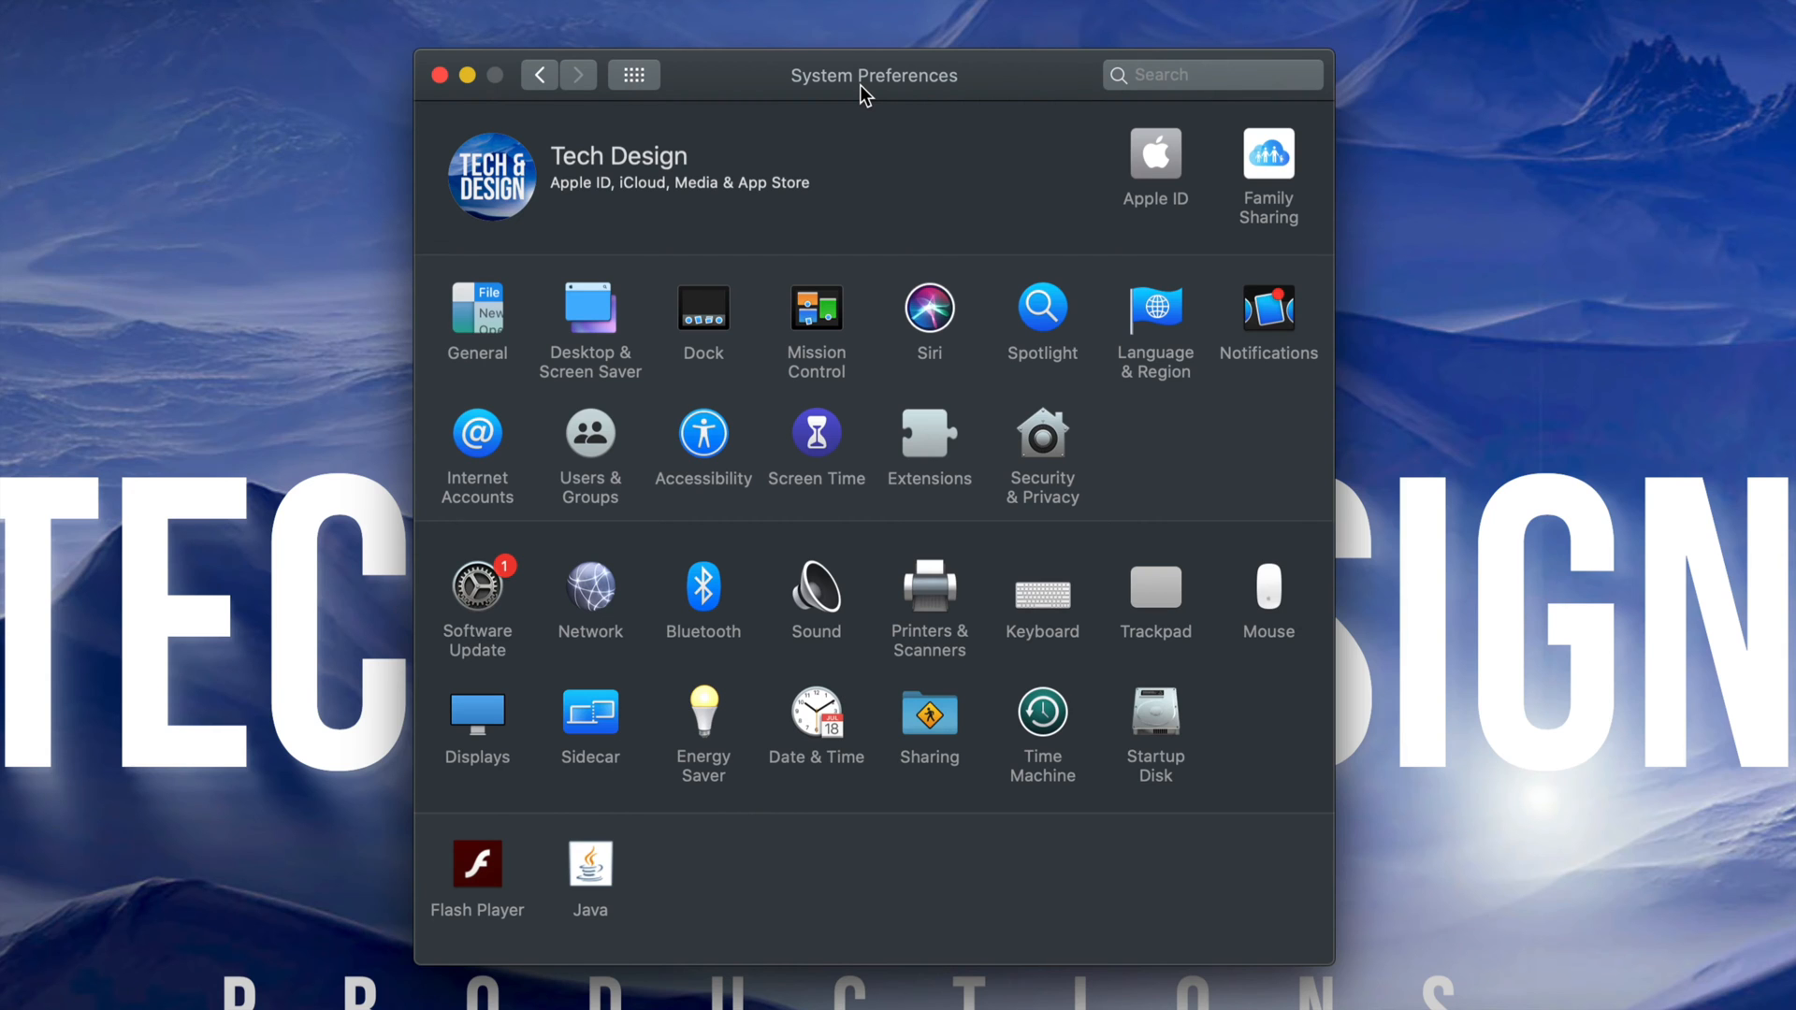
pyautogui.moveTo(678, 475)
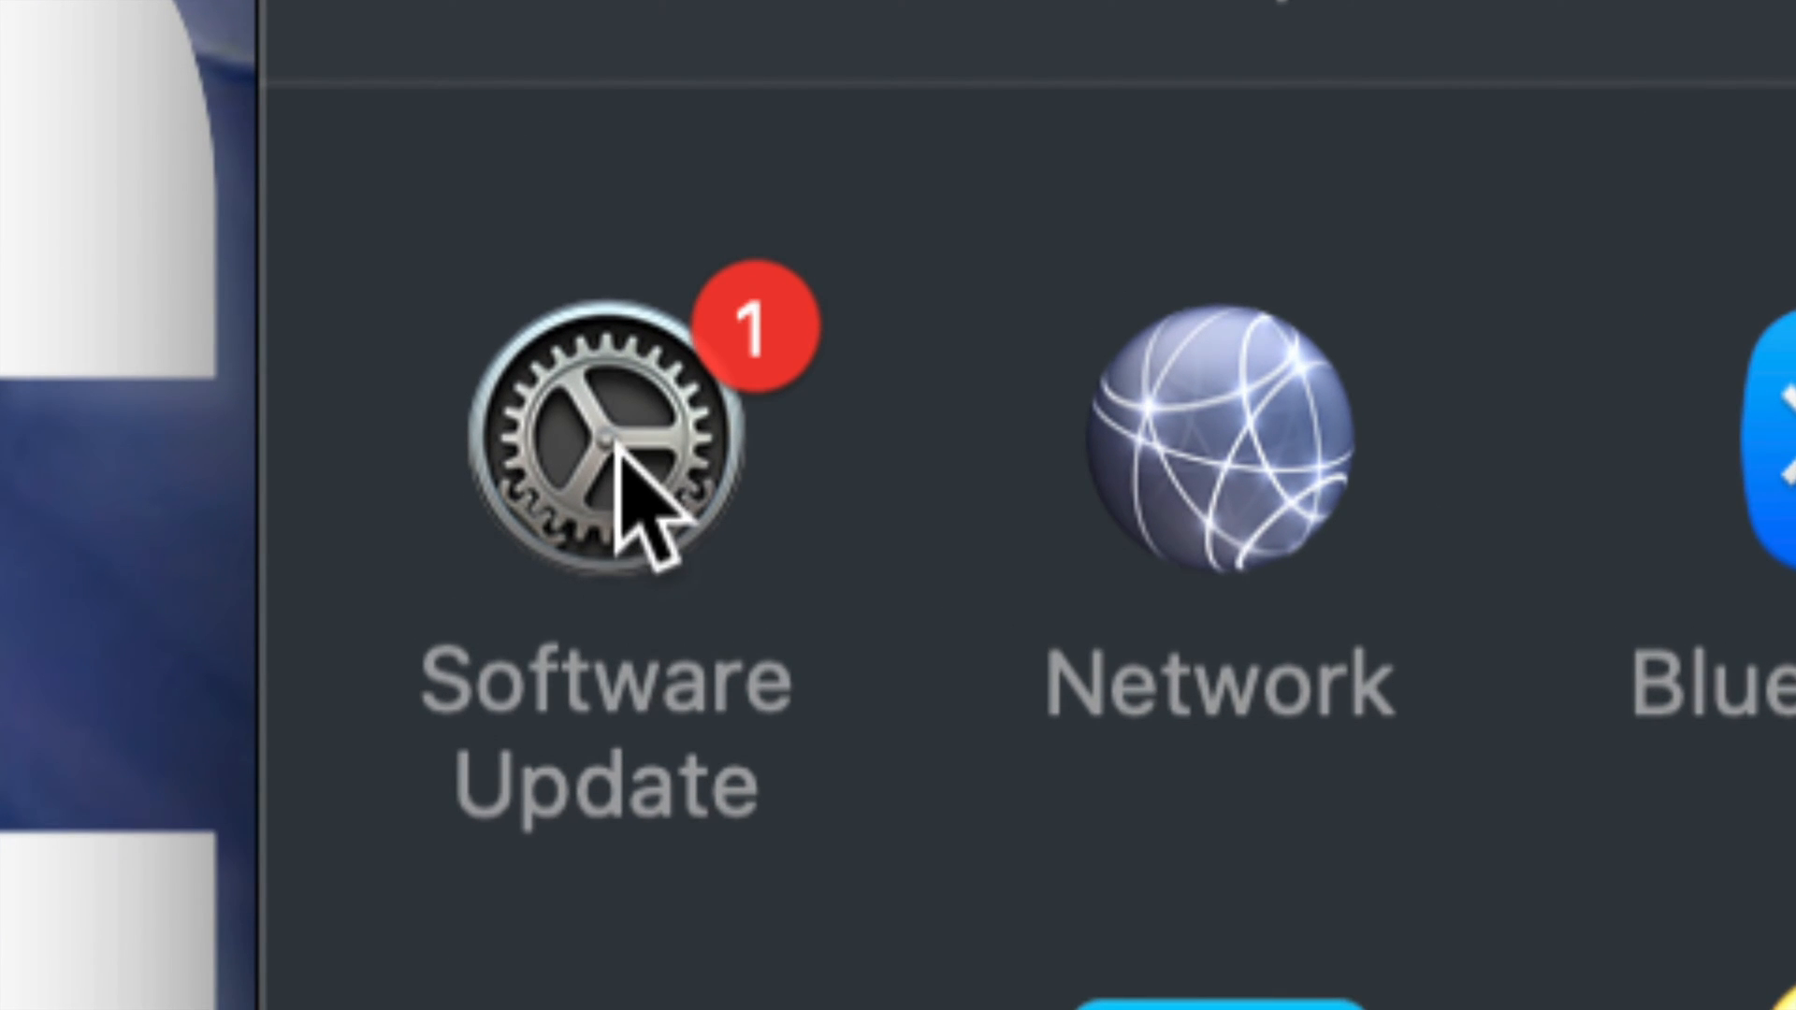
# - Open the Software Update pane showing the macOS Catalina 10.15.4 update
pyautogui.click(607, 447)
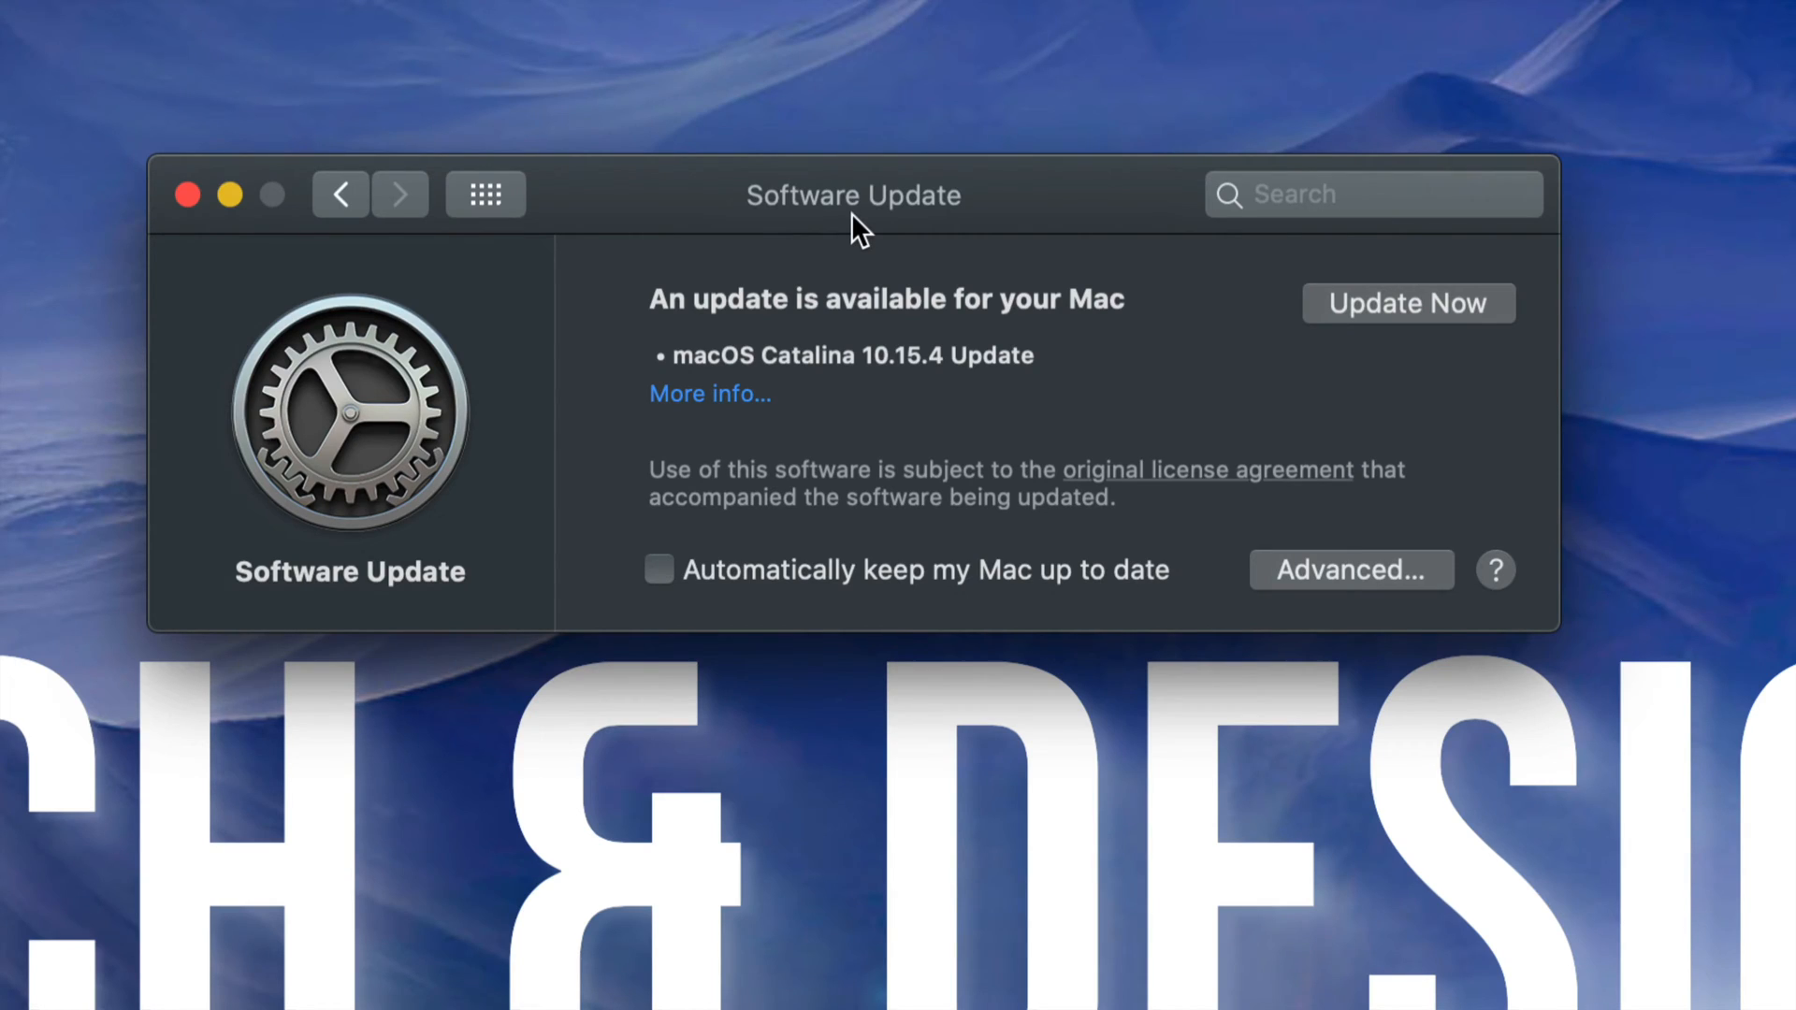
# - View the Catalina 10.15.4 update's More info details and release notes, then close them
pyautogui.click(709, 393)
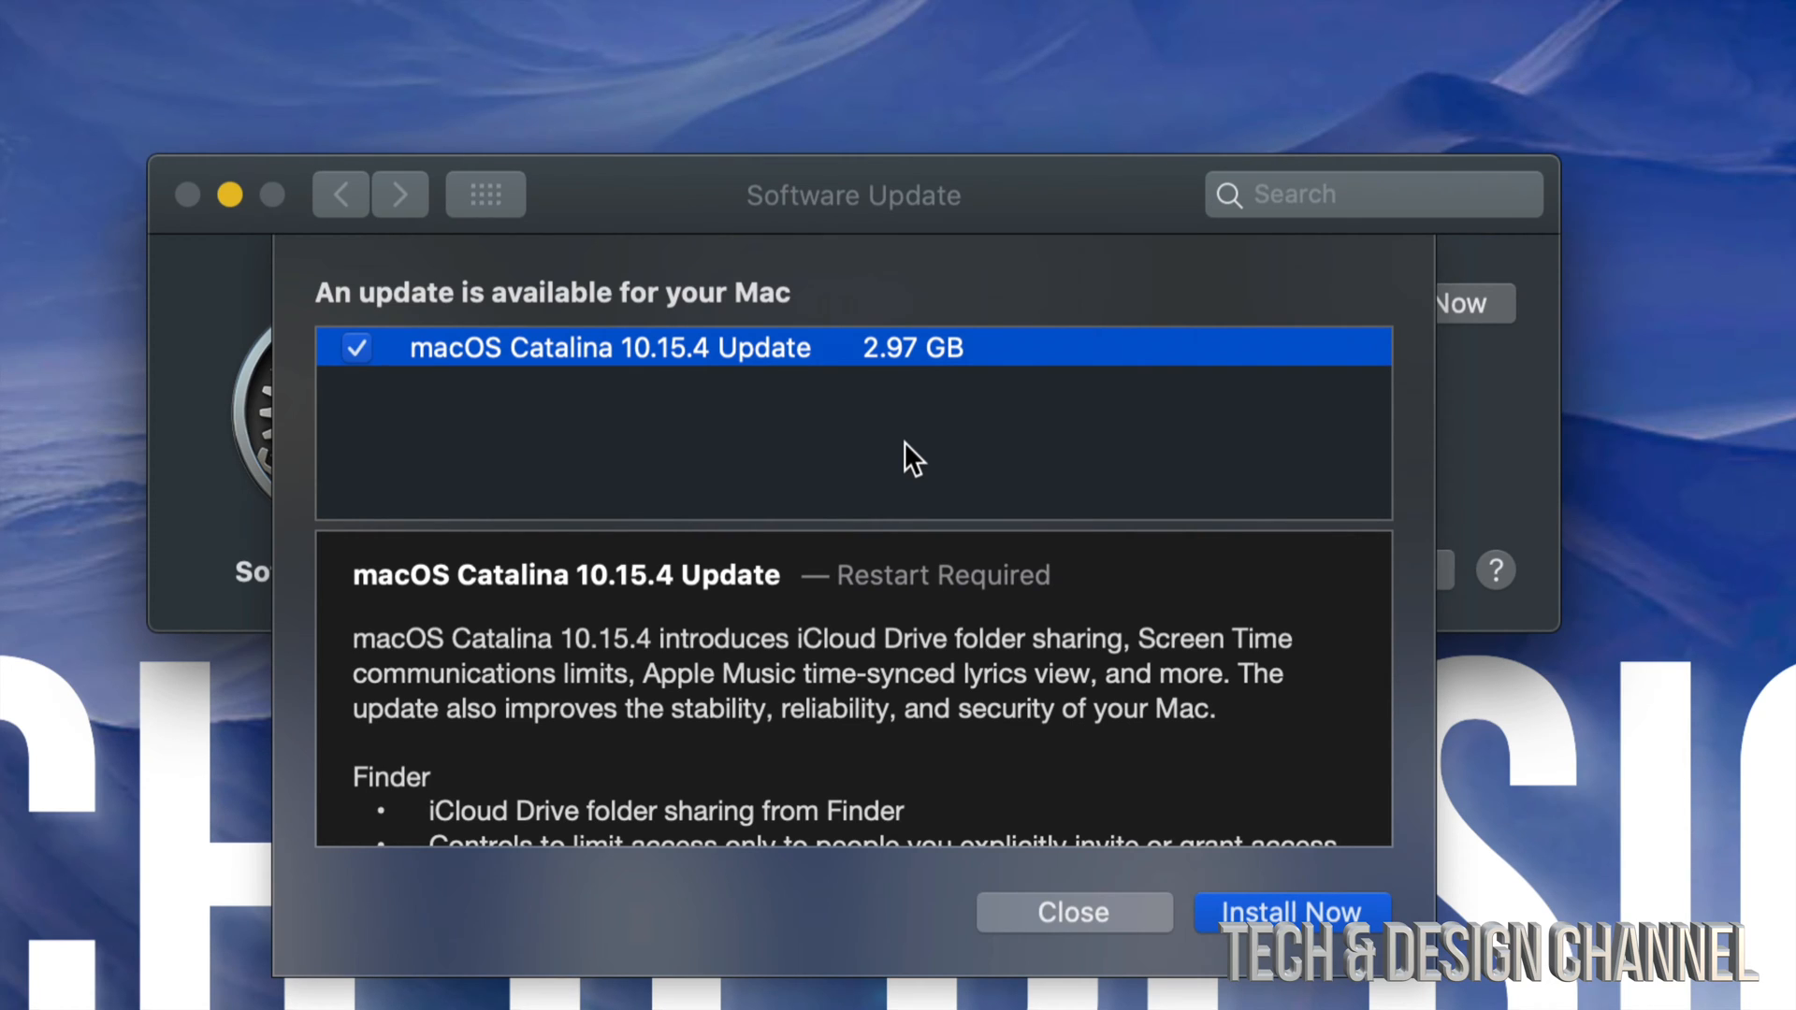
pyautogui.moveTo(974, 629)
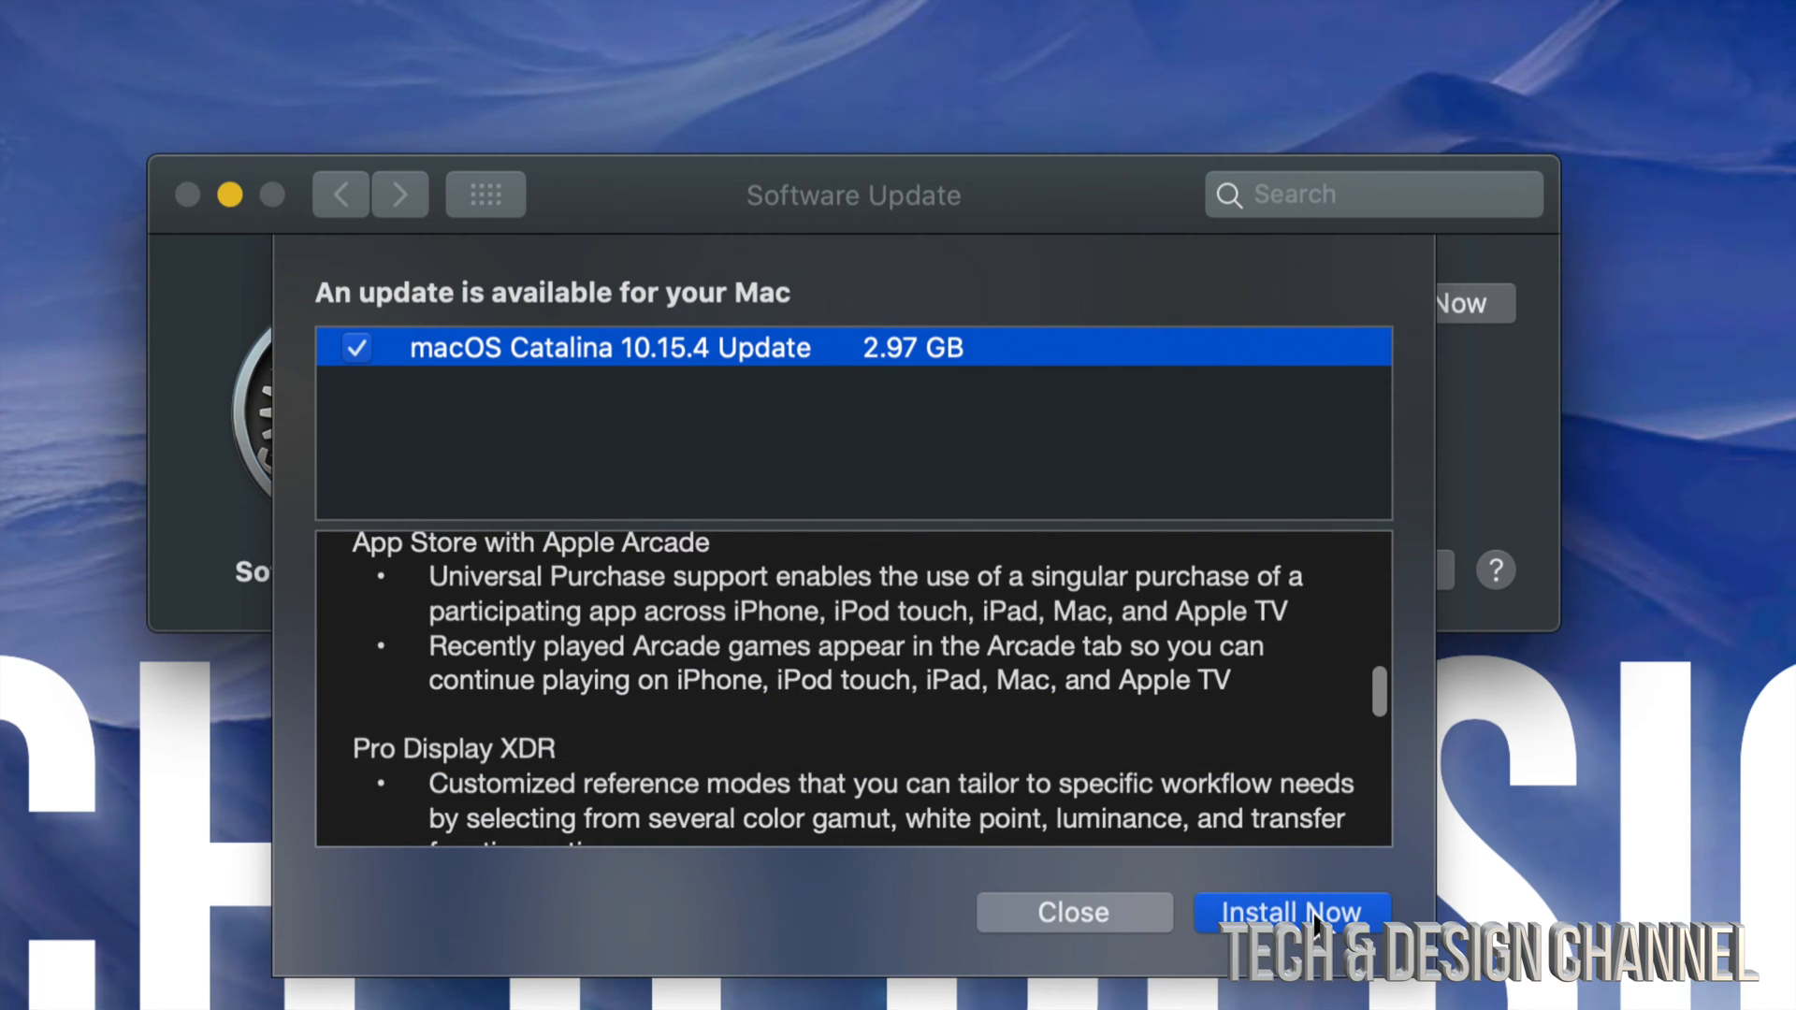
pyautogui.moveTo(1197, 922)
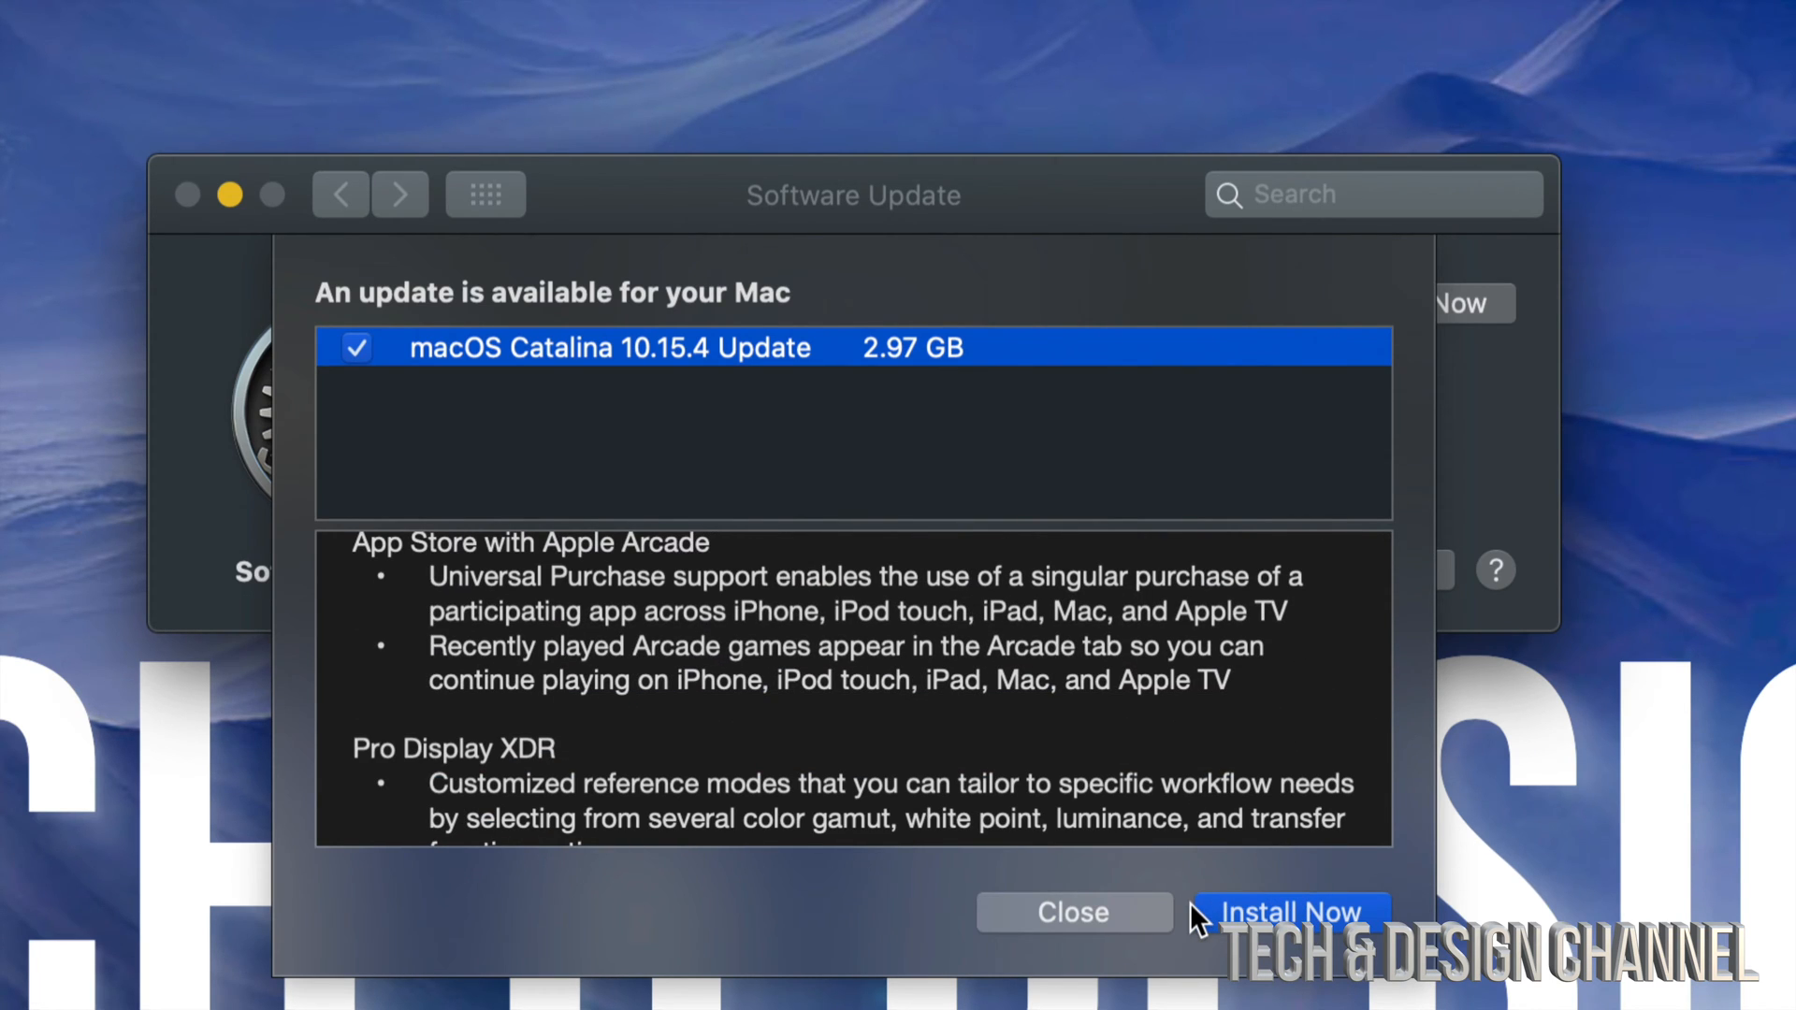
pyautogui.click(1073, 912)
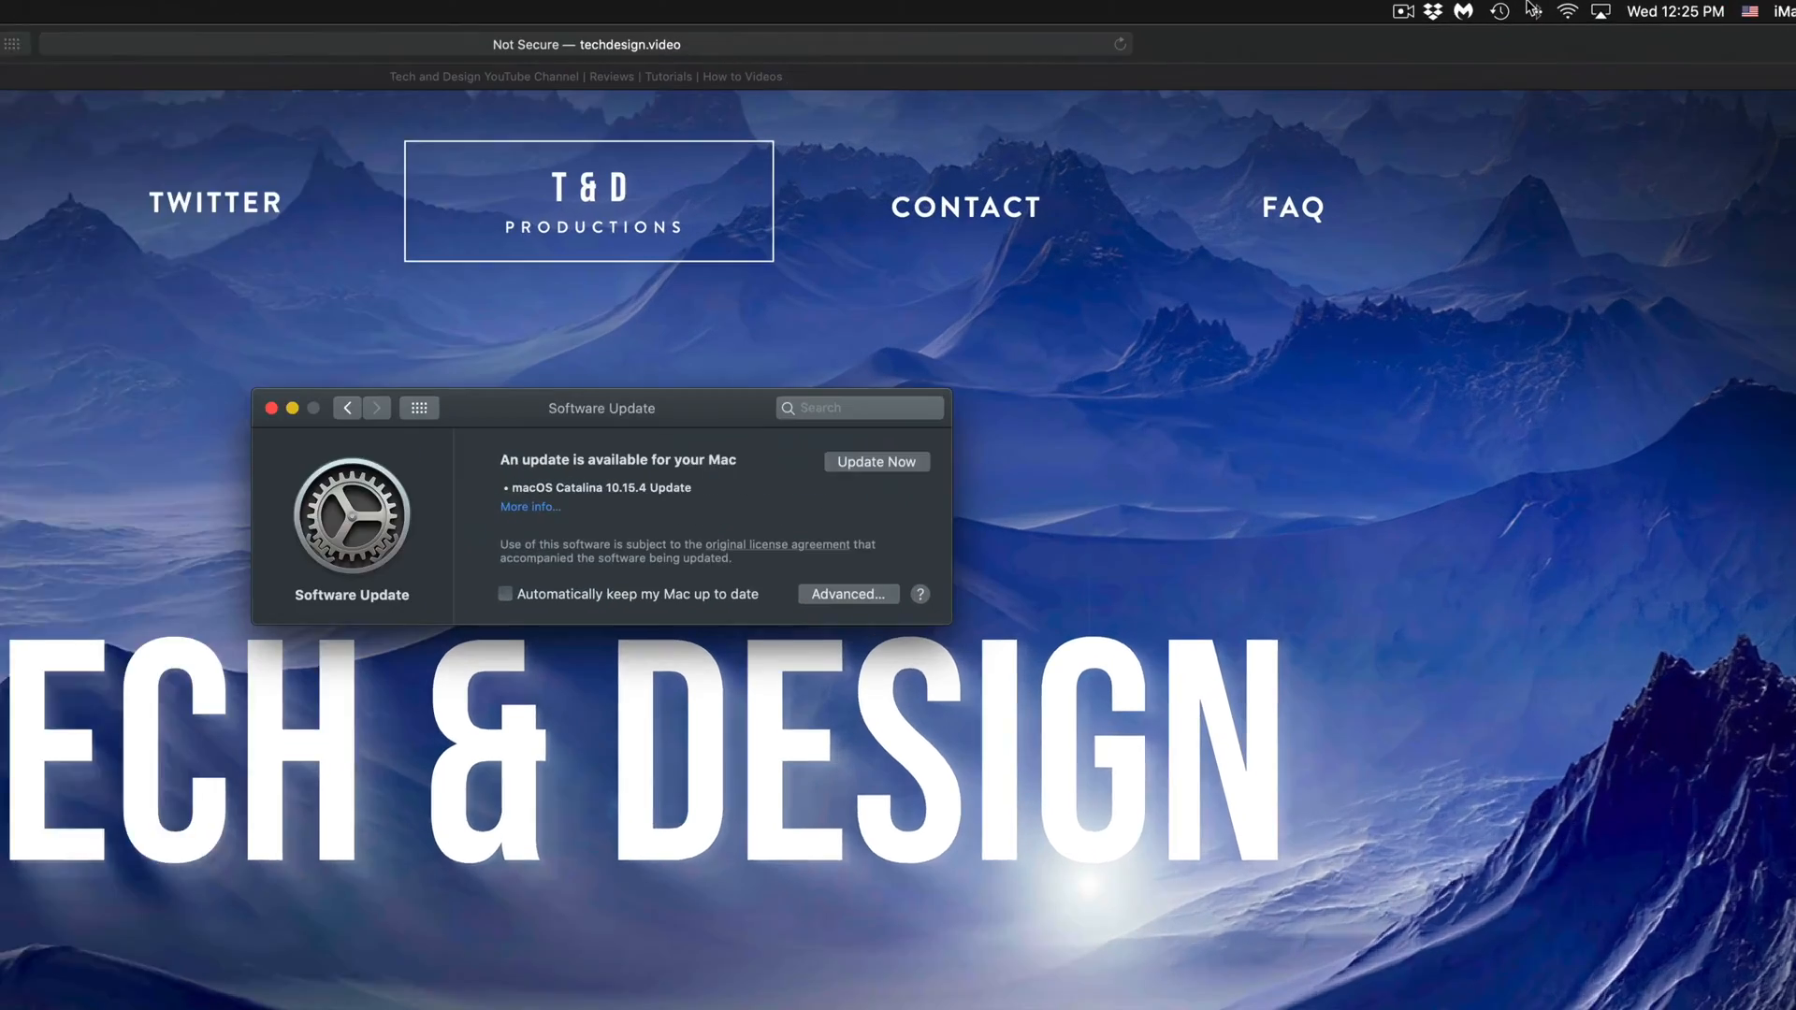
# - Check the Time Machine backup status from the menu bar and open Time Machine Preferences
pyautogui.click(1499, 10)
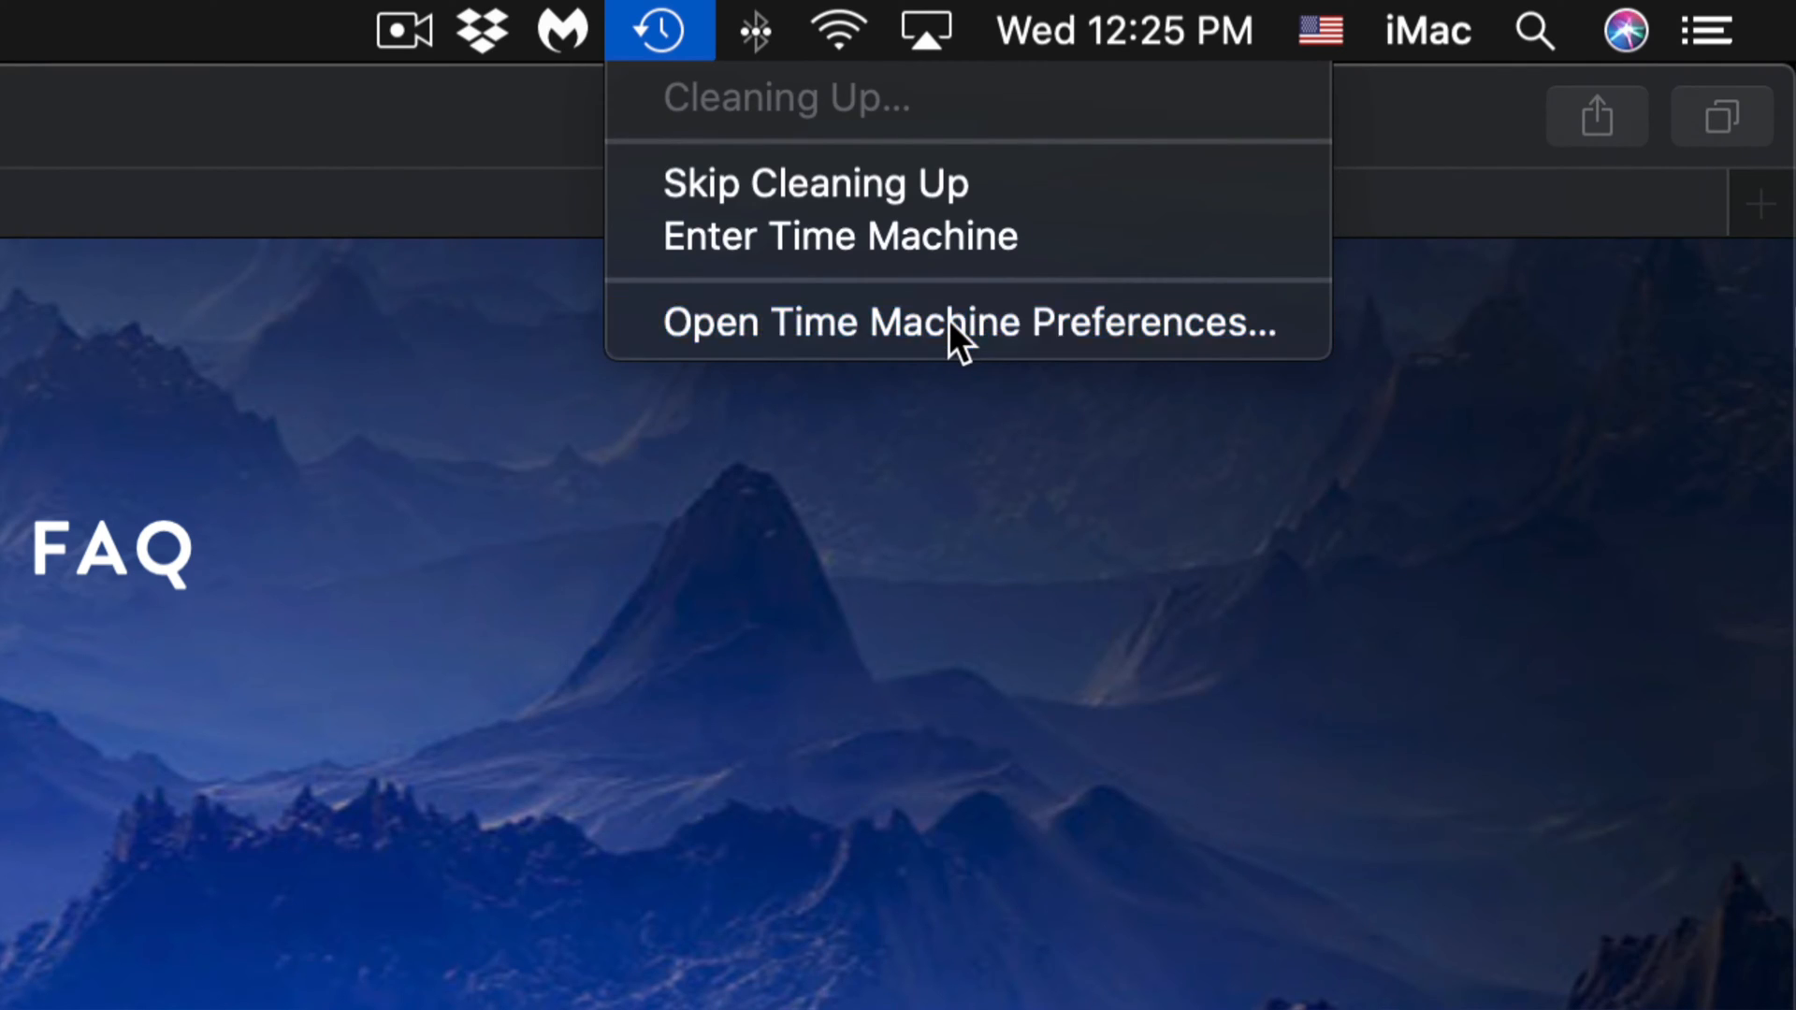
pyautogui.click(969, 322)
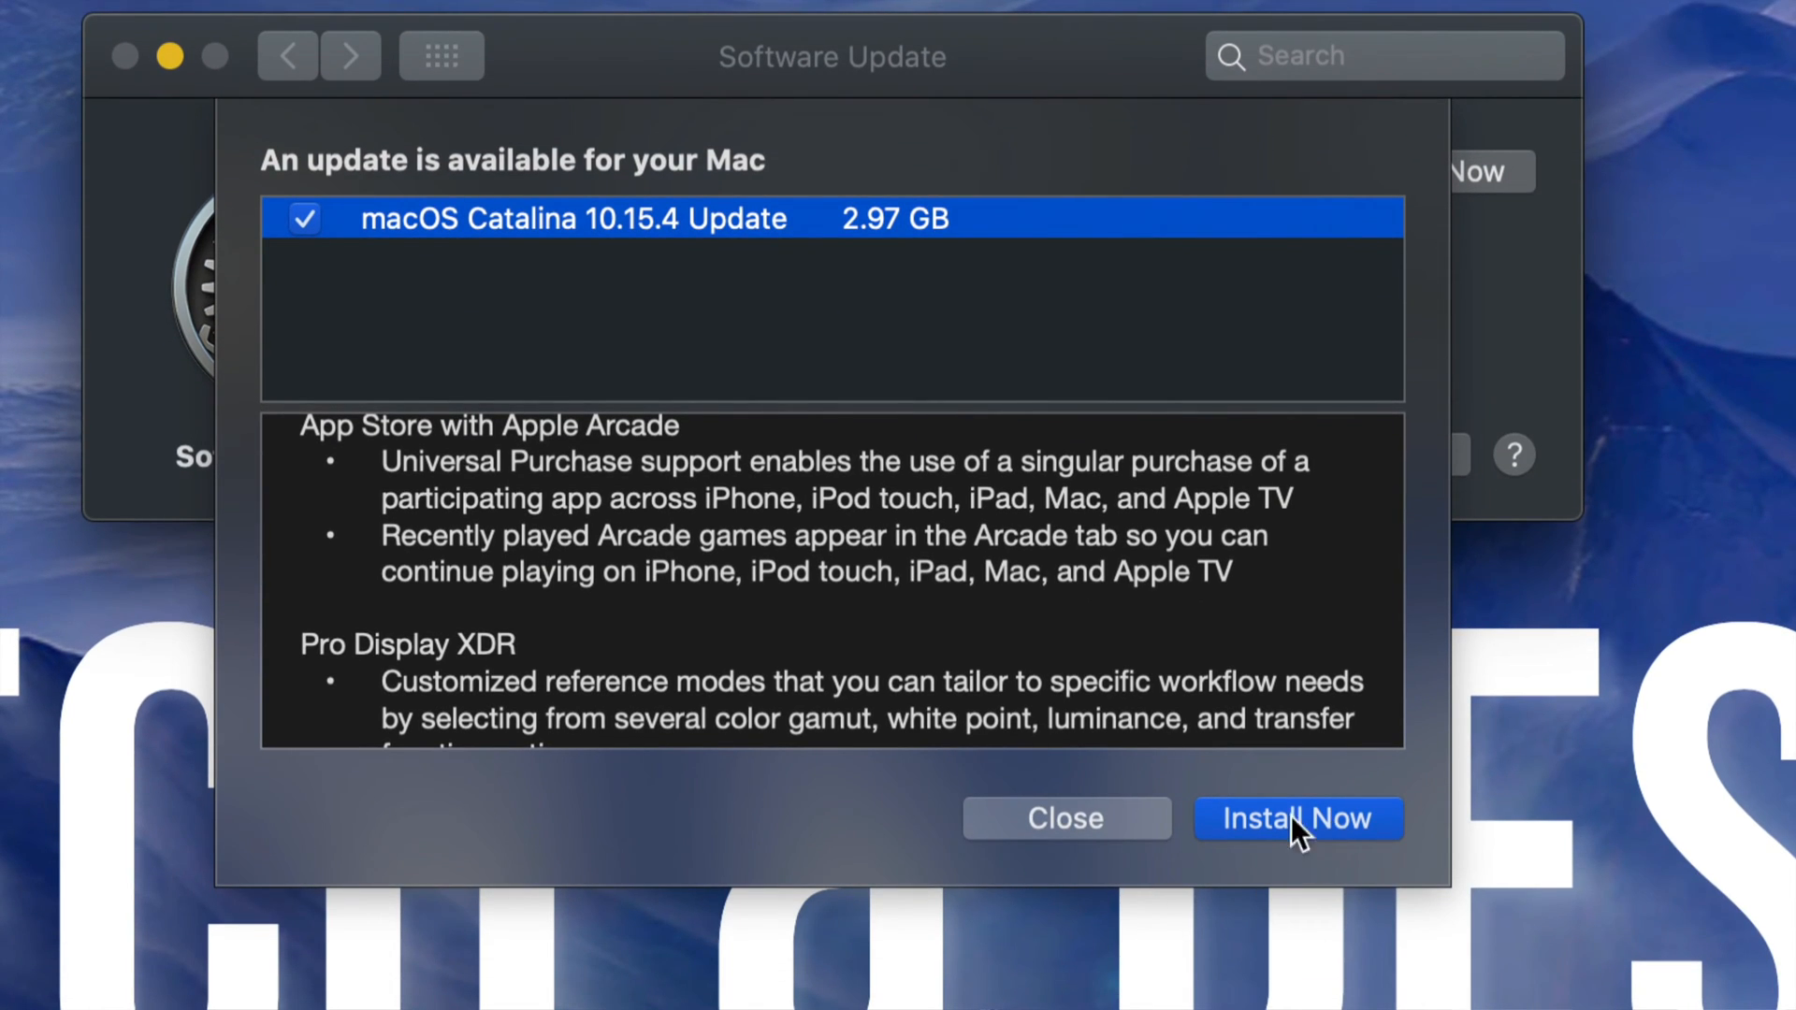
# - Dismiss the Catalina 10.15.4 update details sheet via Install Now
pyautogui.click(1065, 818)
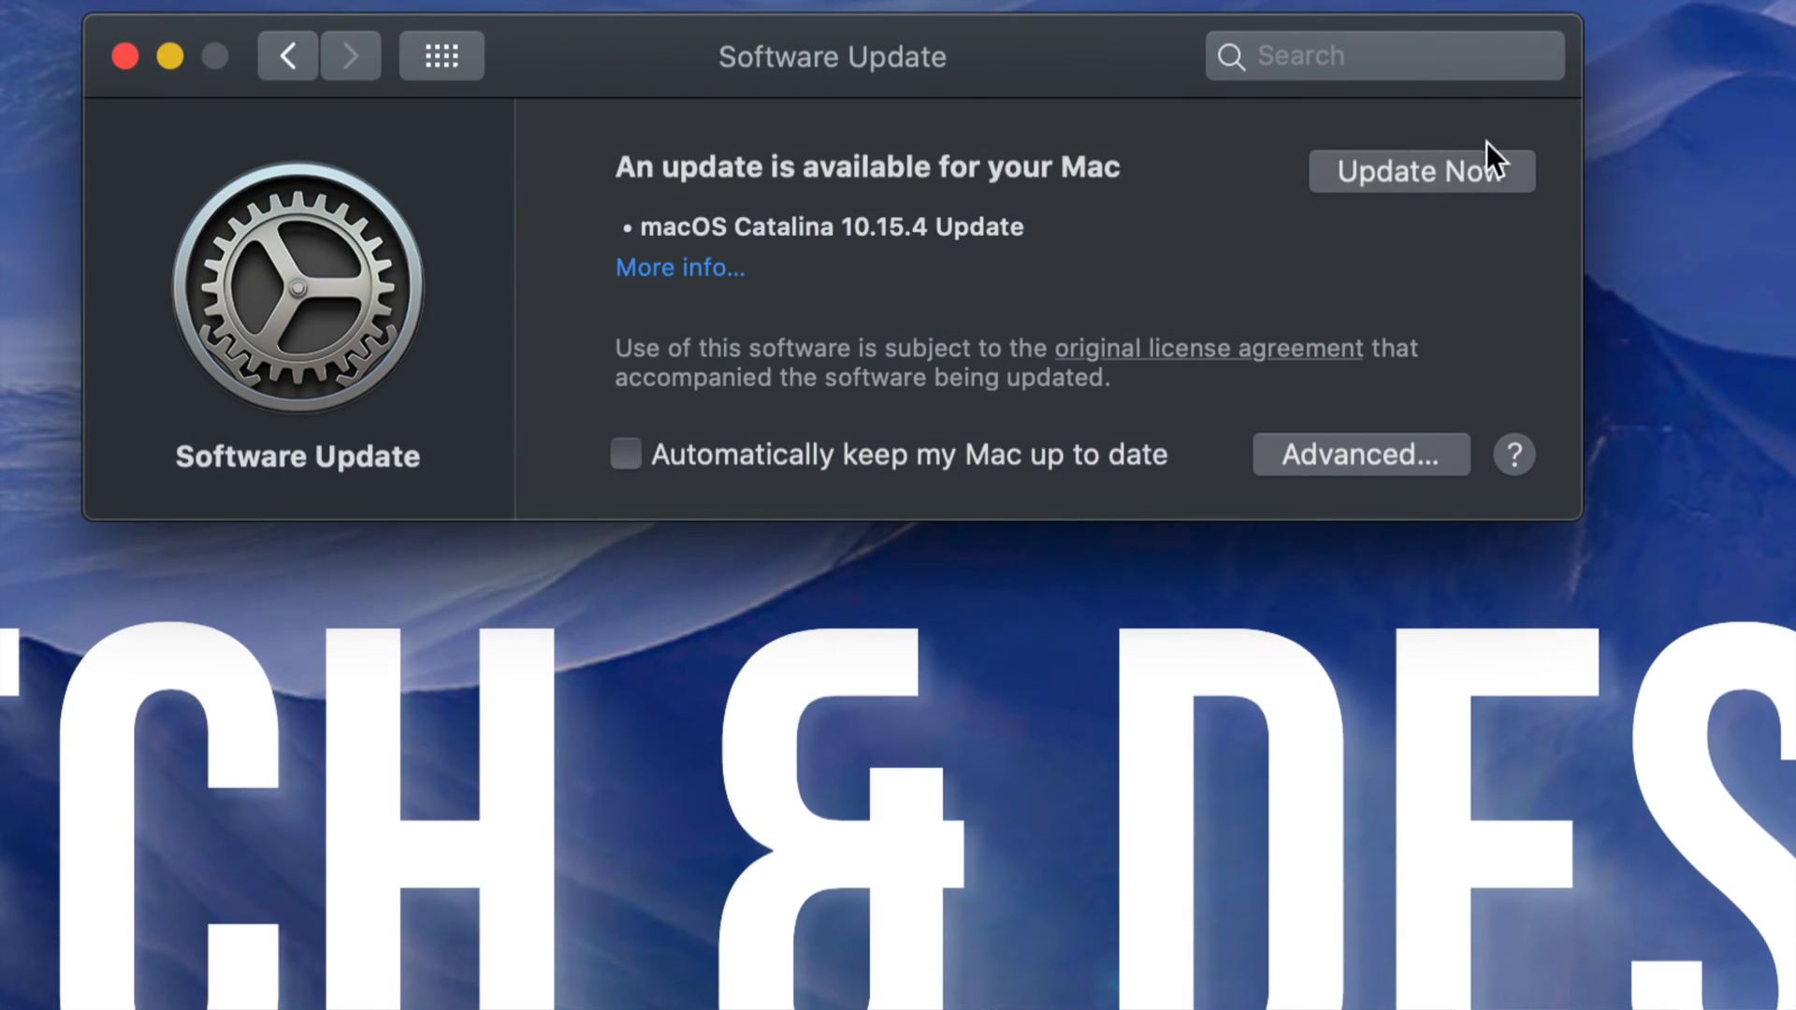